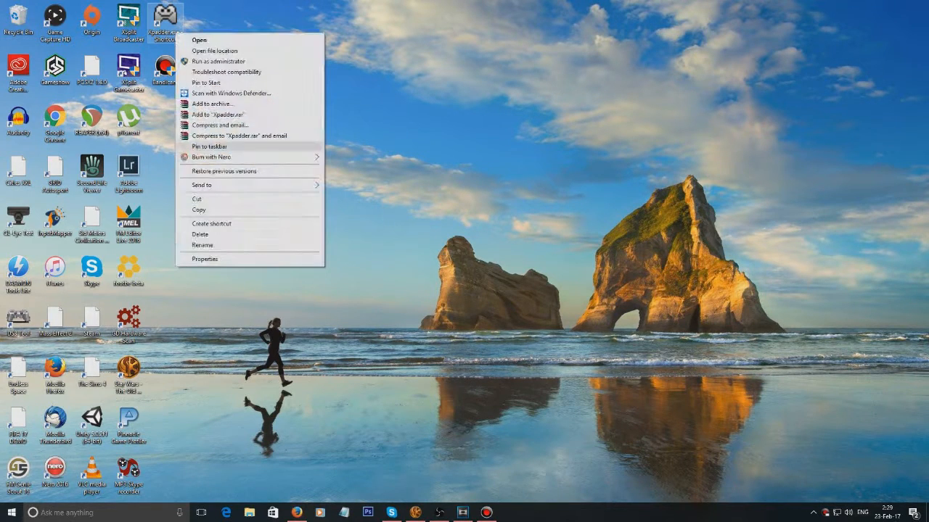
# Step: Show the Xpadder.exe shortcut's Properties window with its Shortcut details
pyautogui.click(206, 258)
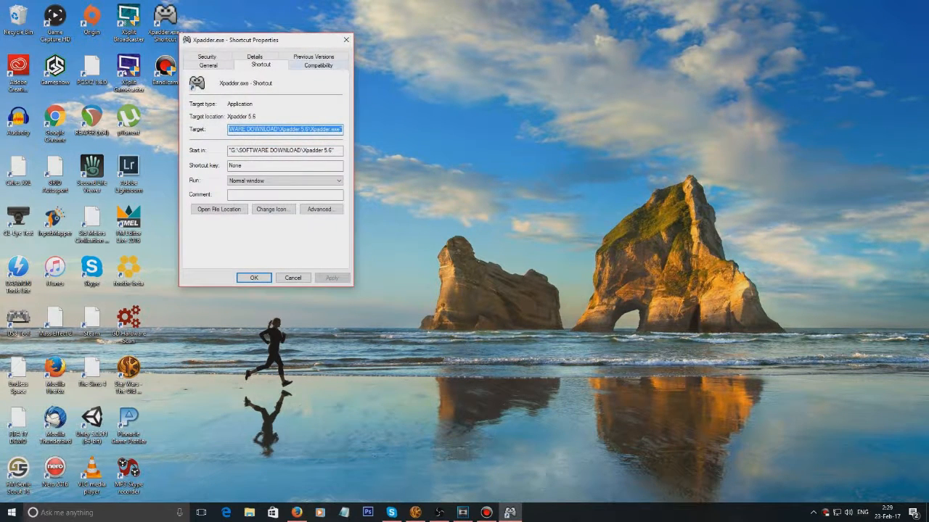
# Step: Enable compatibility mode for Windows 7 on the Compatibility settings
pyautogui.click(316, 66)
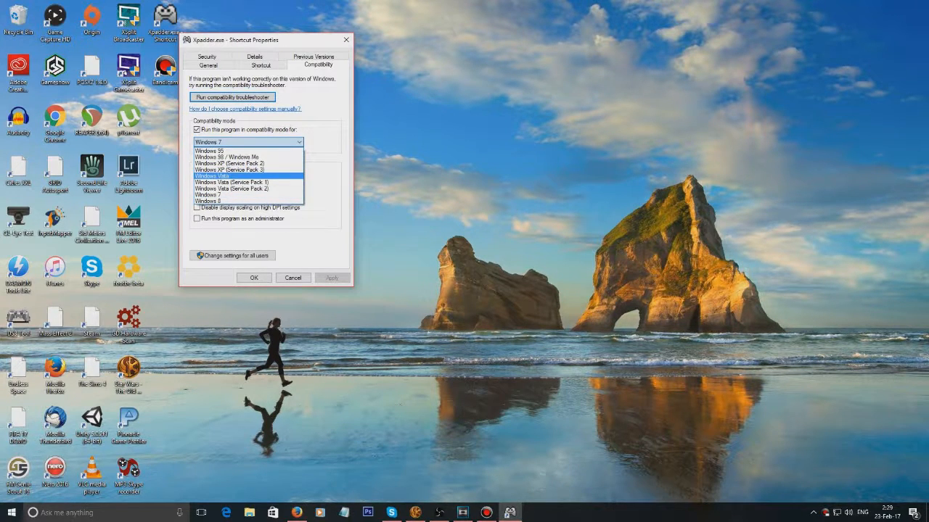
pyautogui.click(209, 194)
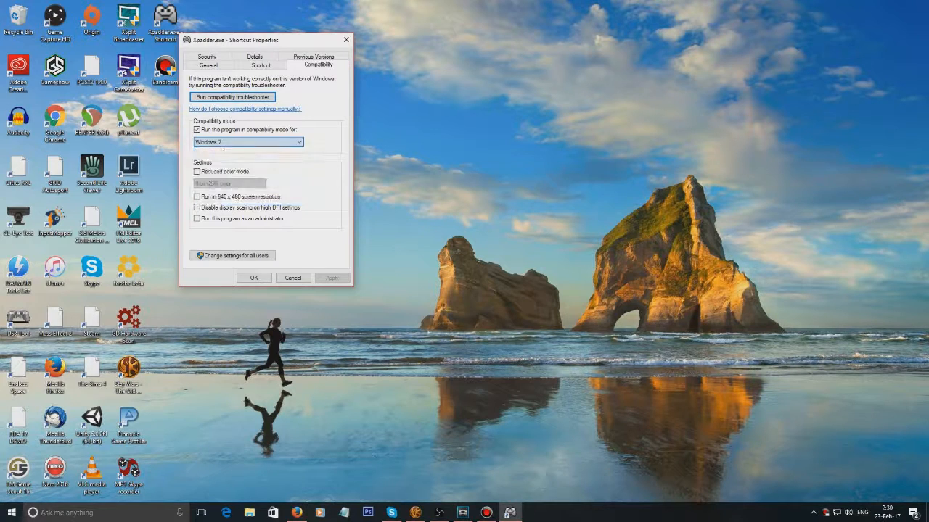